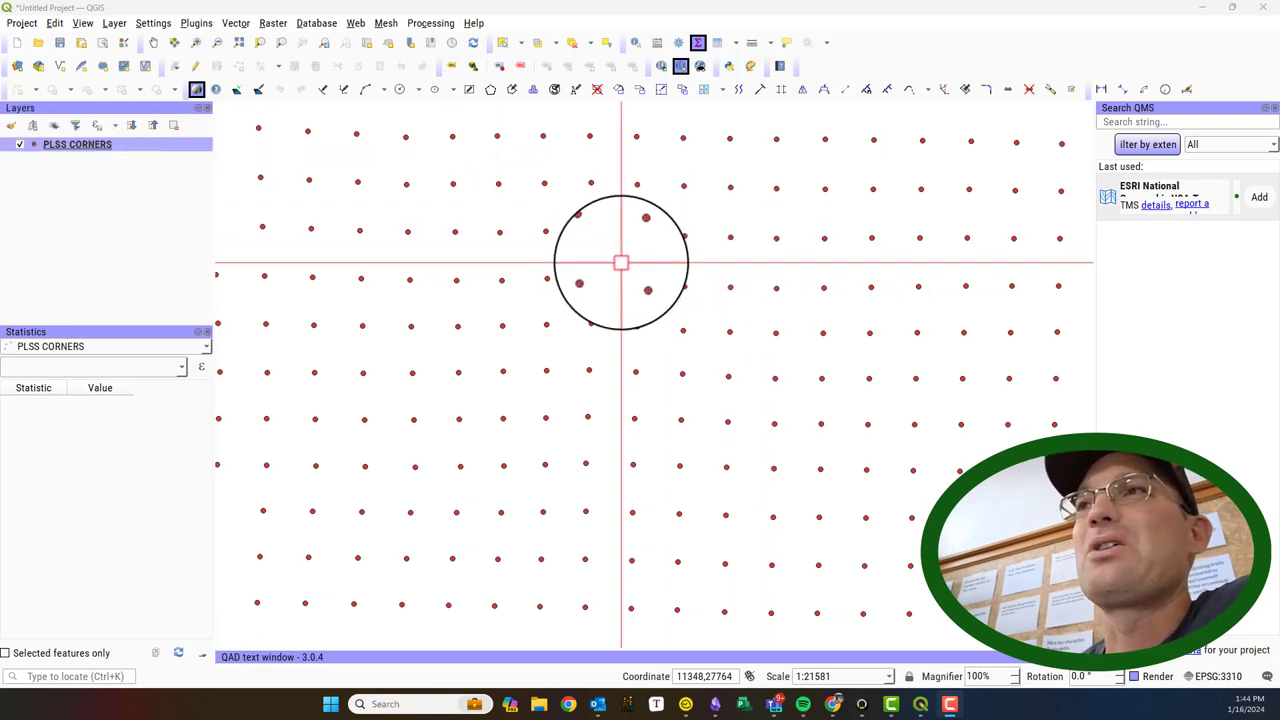
# Step: Open the PLSS CORNERS layer's Attributes Form settings from its context menu
pyautogui.rightClick(77, 144)
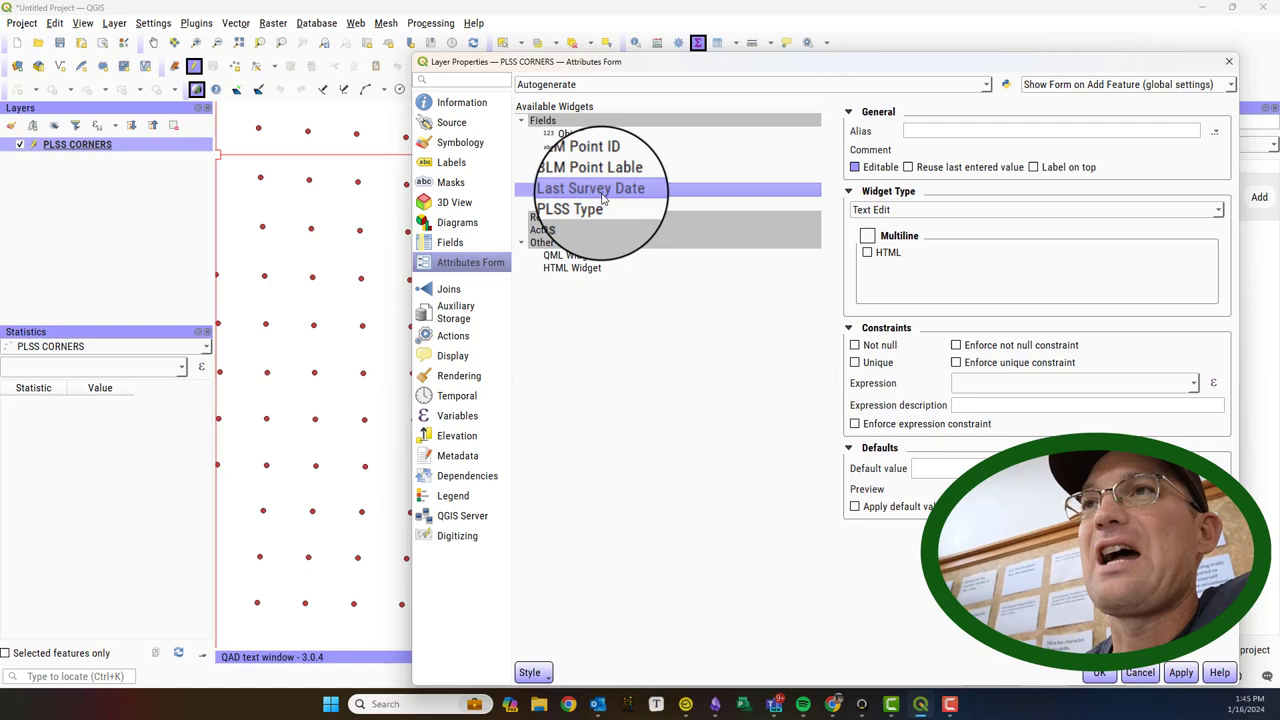
# Step: Set the PLSS Type field's widget type to Value Map
pyautogui.click(1035, 209)
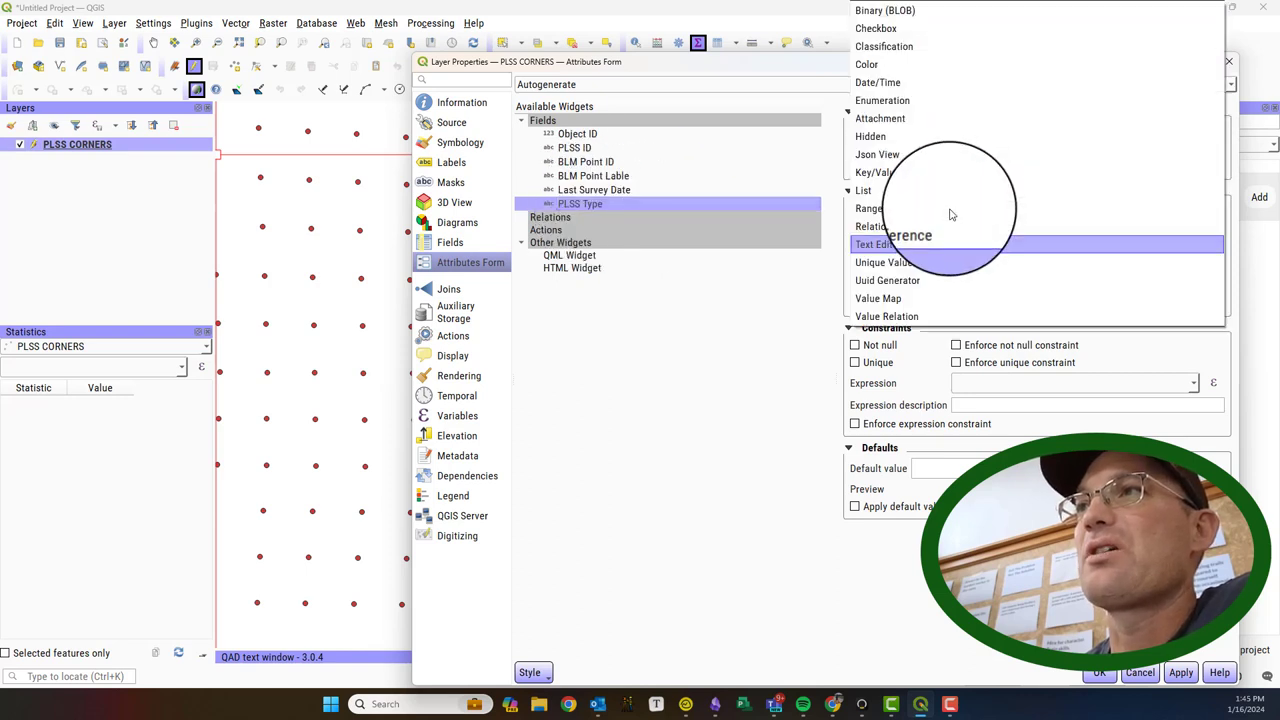
pyautogui.click(878, 244)
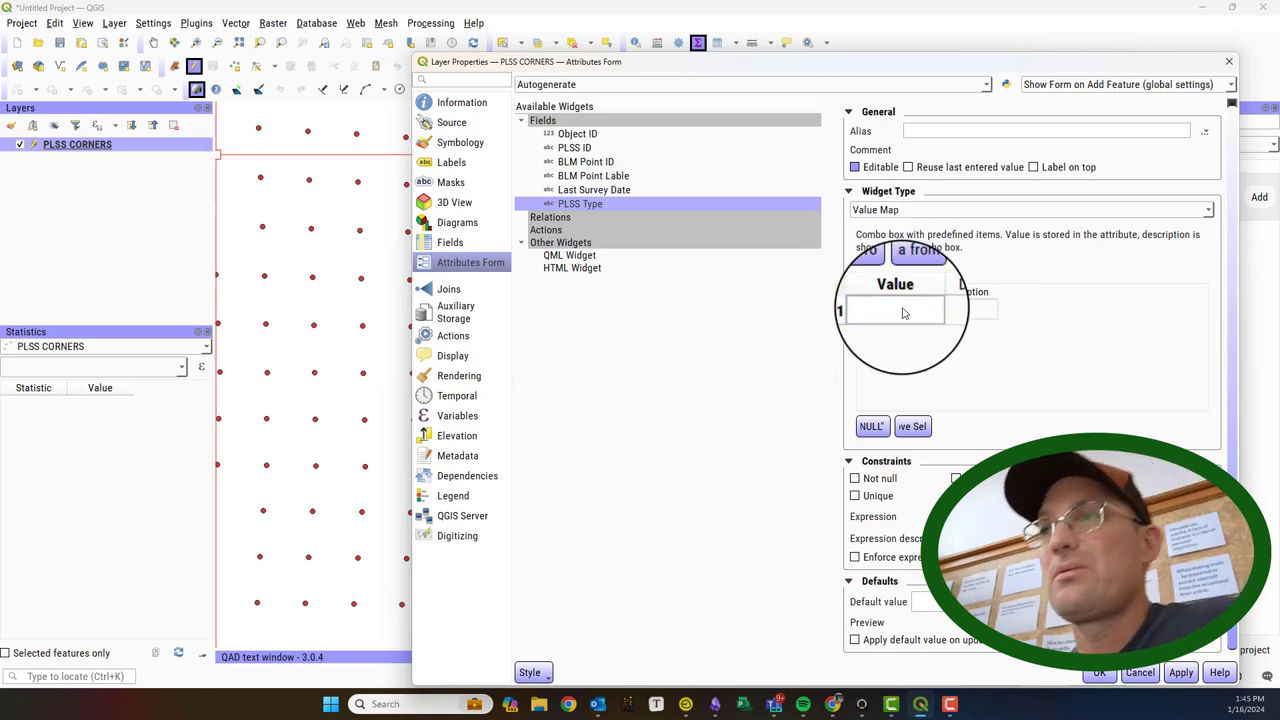
# Step: Enter Section, Quarter, Closing, Aliquot and Other Corner as PLSS Type values, then confirm
pyautogui.write('SEc')
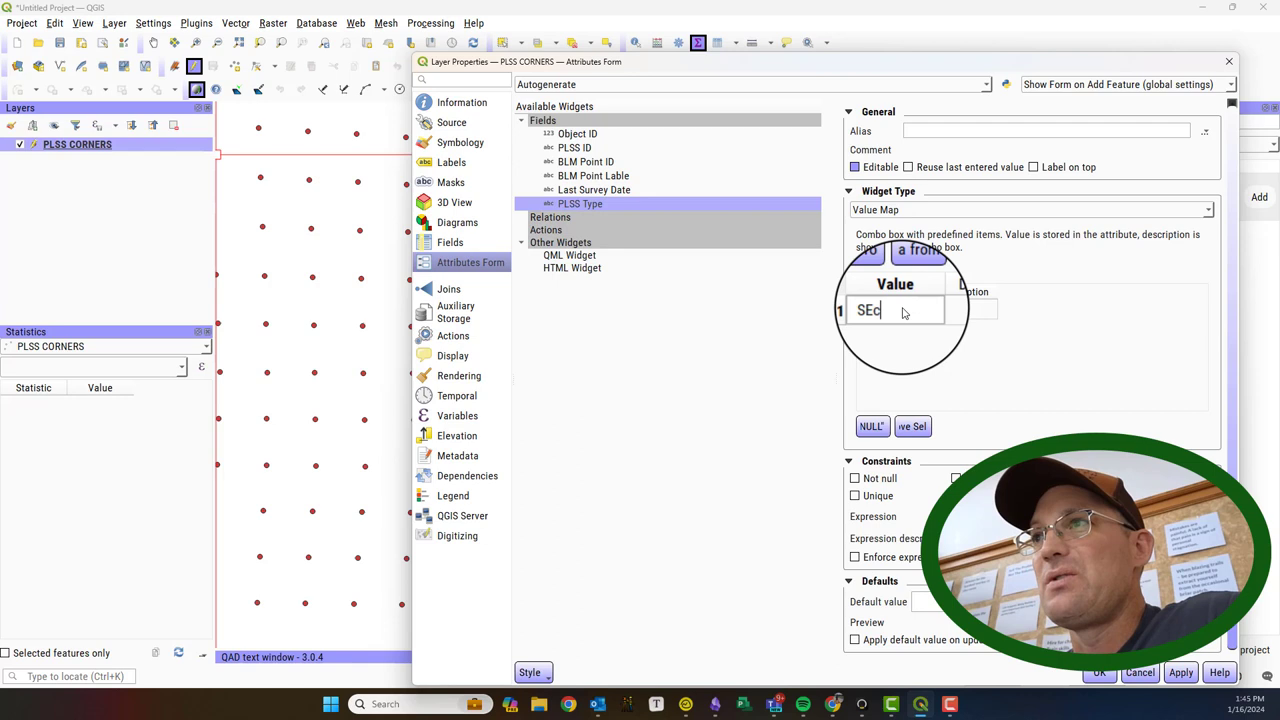
pyautogui.write('Section Corne')
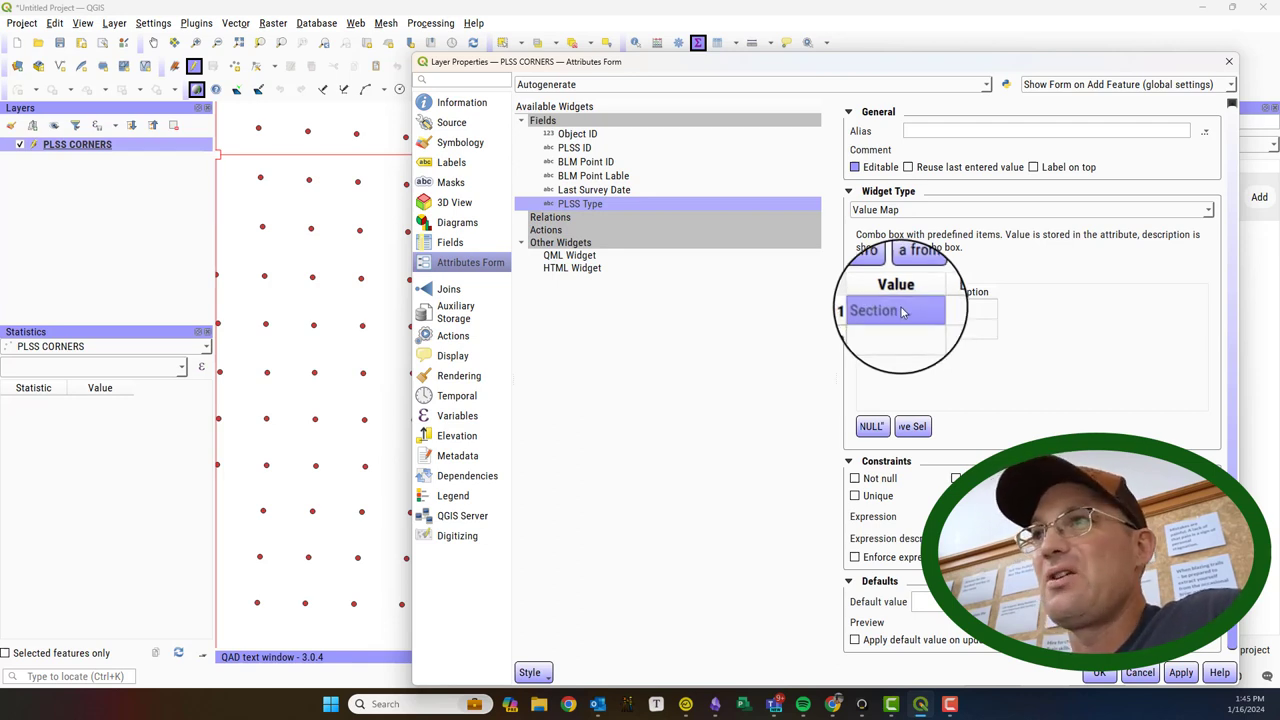
pyautogui.write('Q')
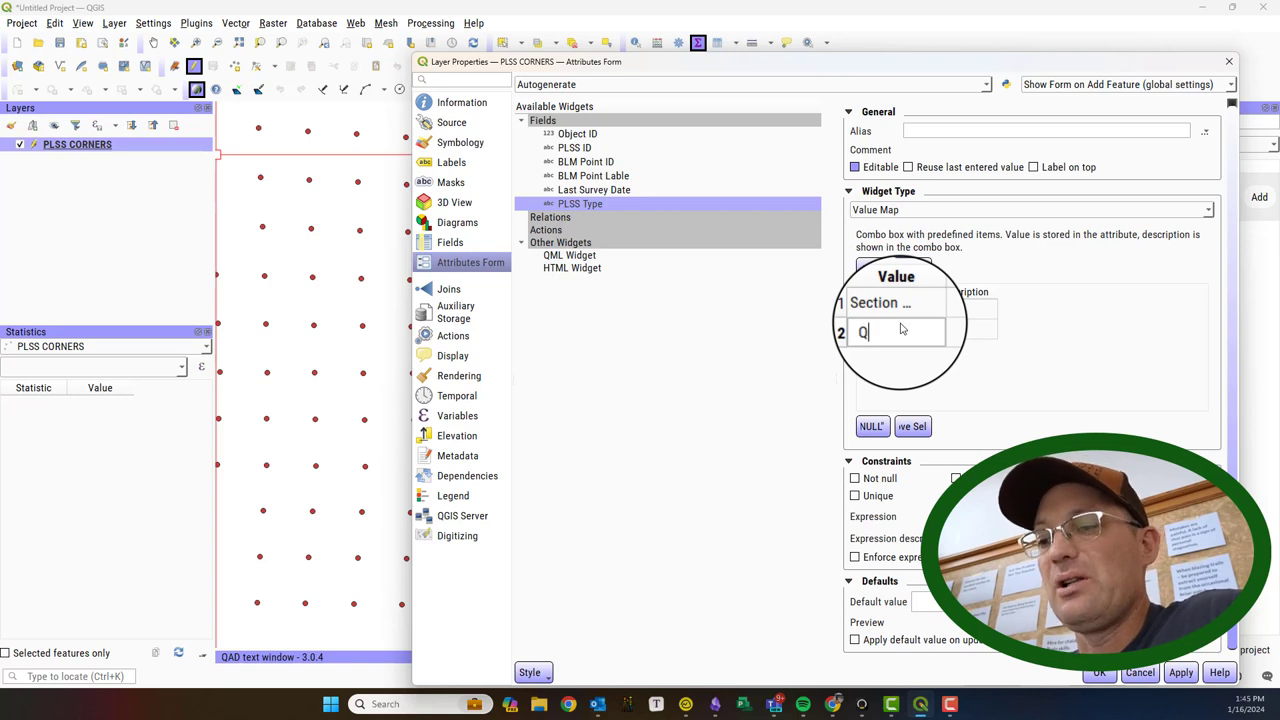
pyautogui.write('Quarter Corner')
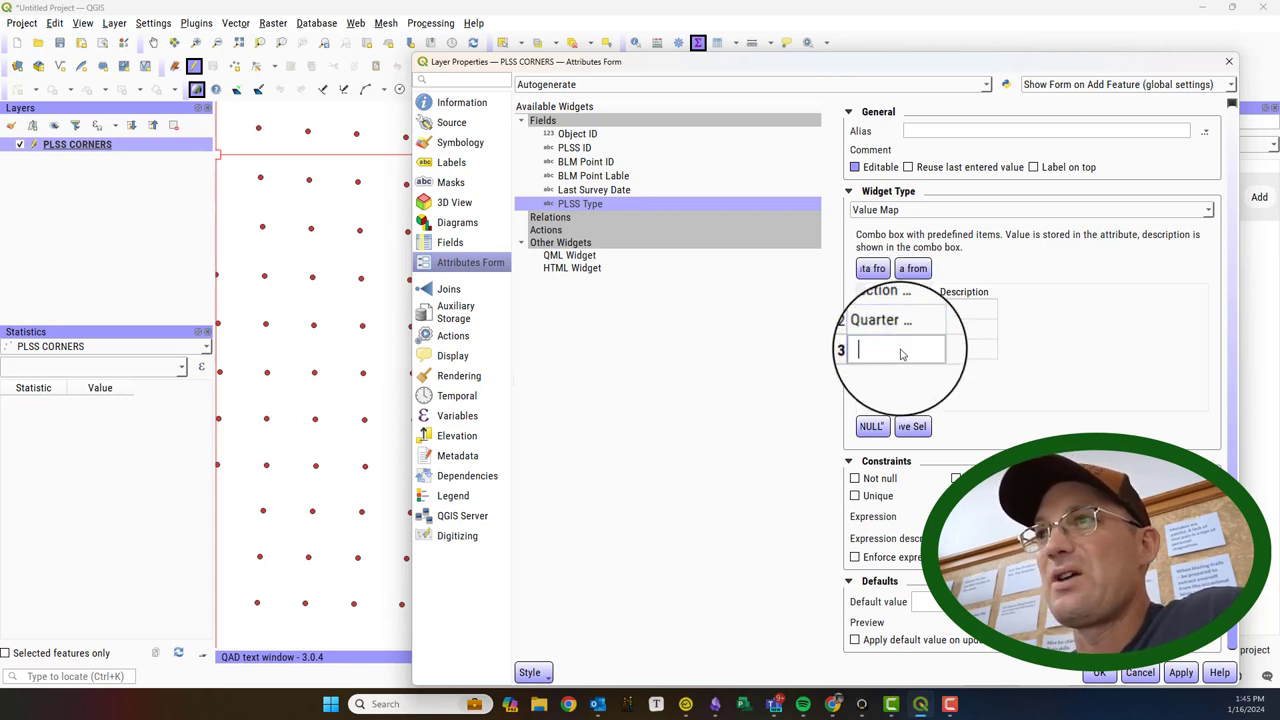
pyautogui.write('Closing Cor')
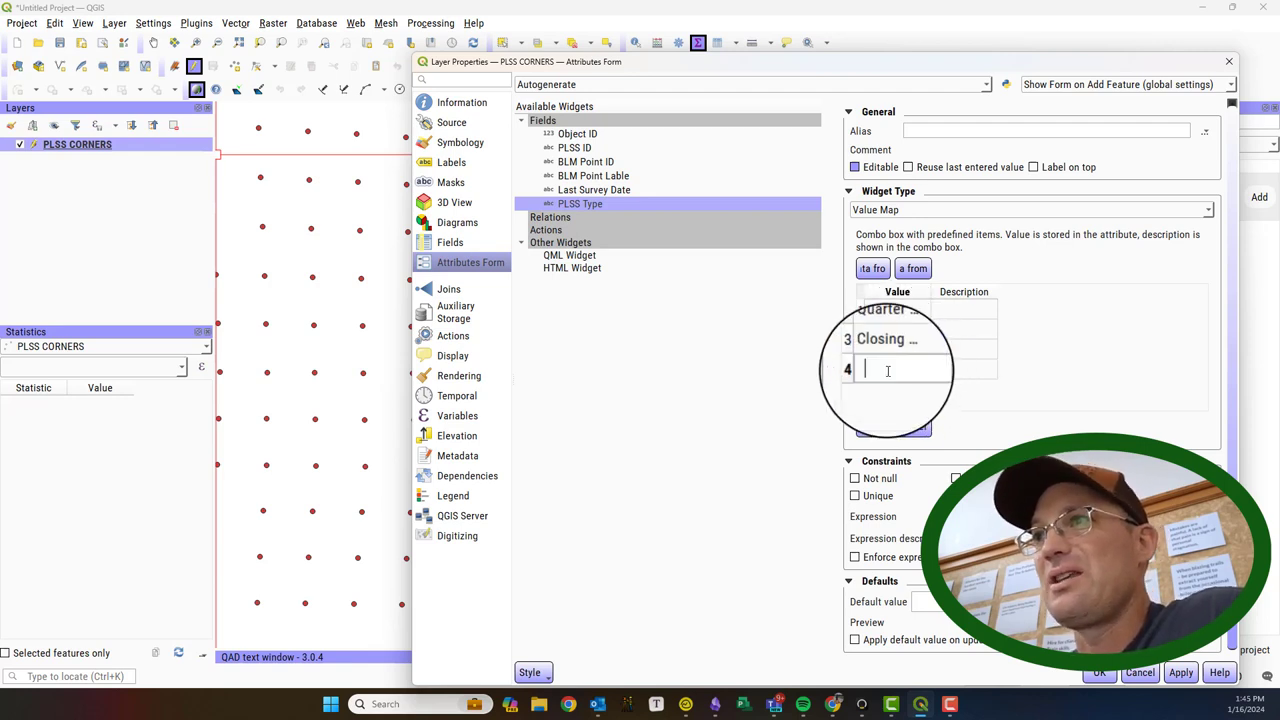
pyautogui.write('Aliquot Corne')
pyautogui.write('Other Corne')
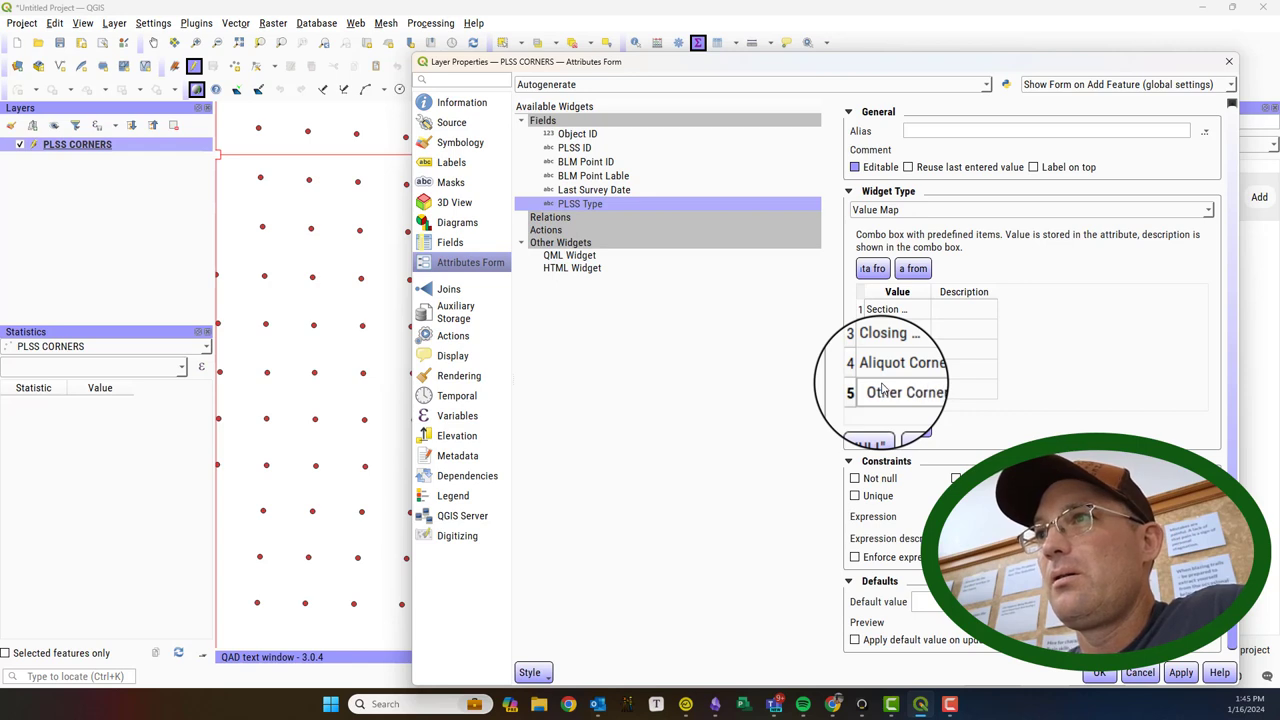
pyautogui.write('Mea')
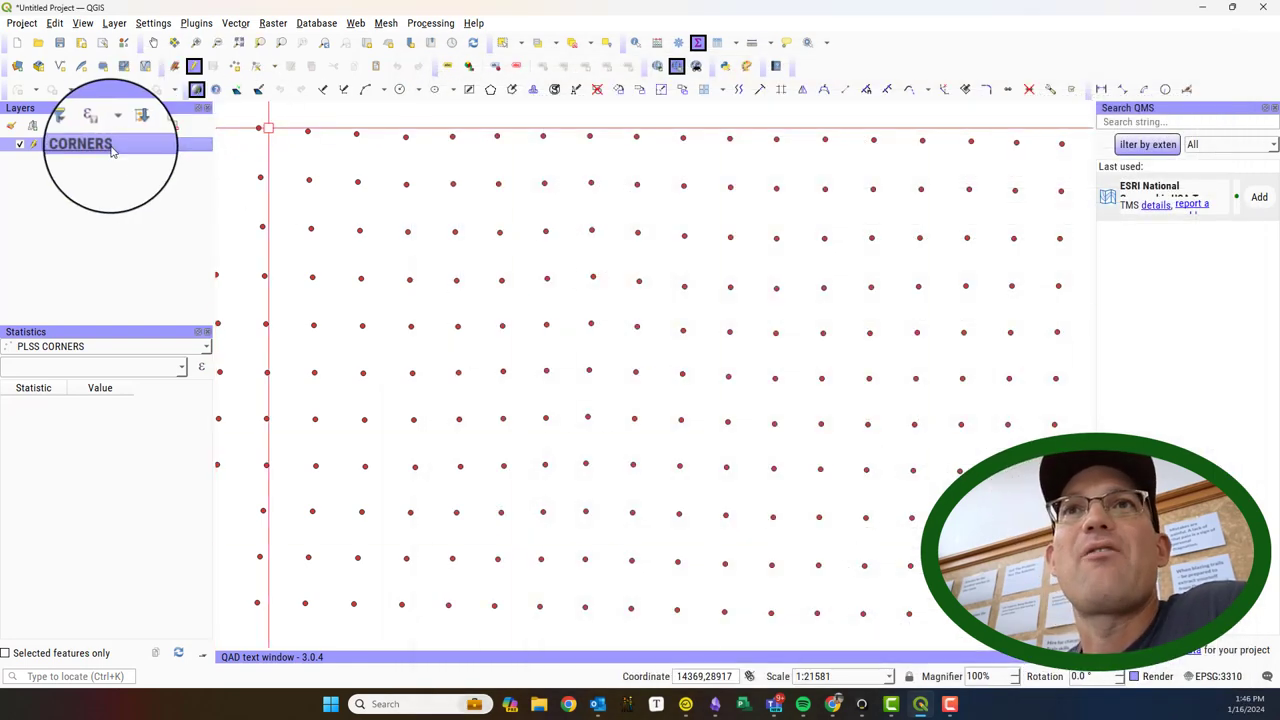
# Step: Give the first two corners PLSS Type Closing Corner and Section Corner in the table
pyautogui.rightClick(80, 143)
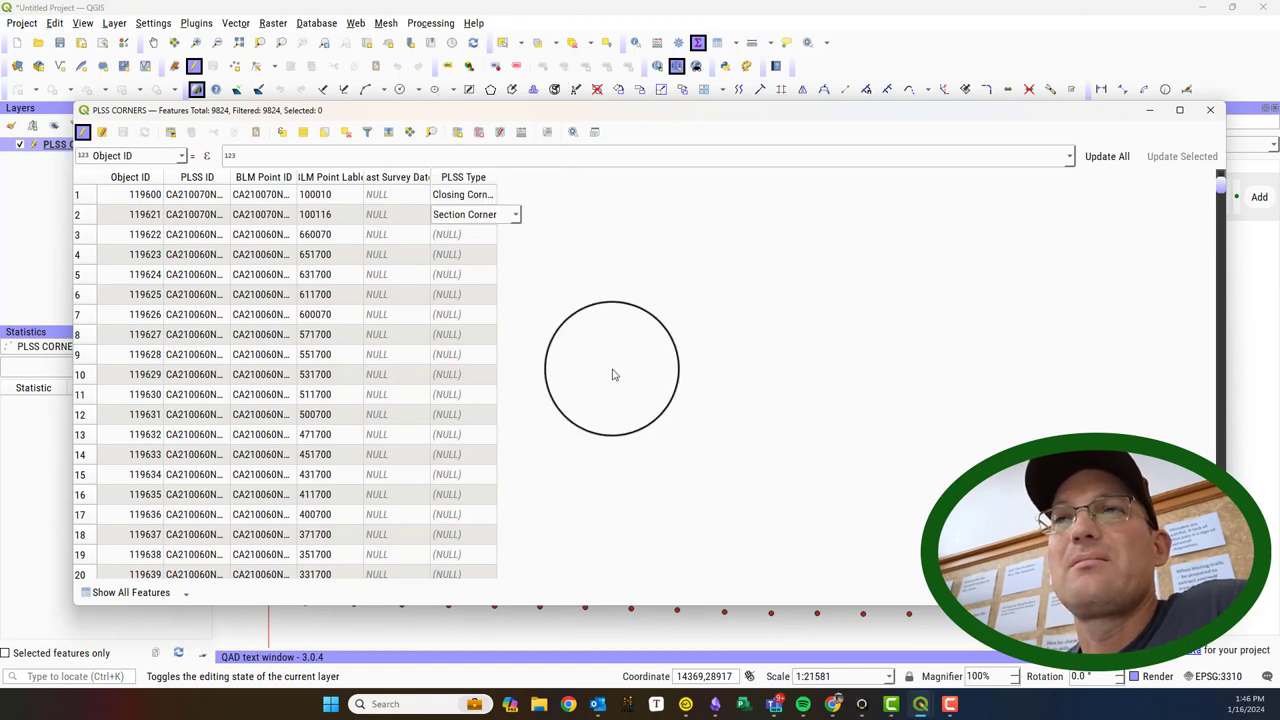
pyautogui.click(515, 214)
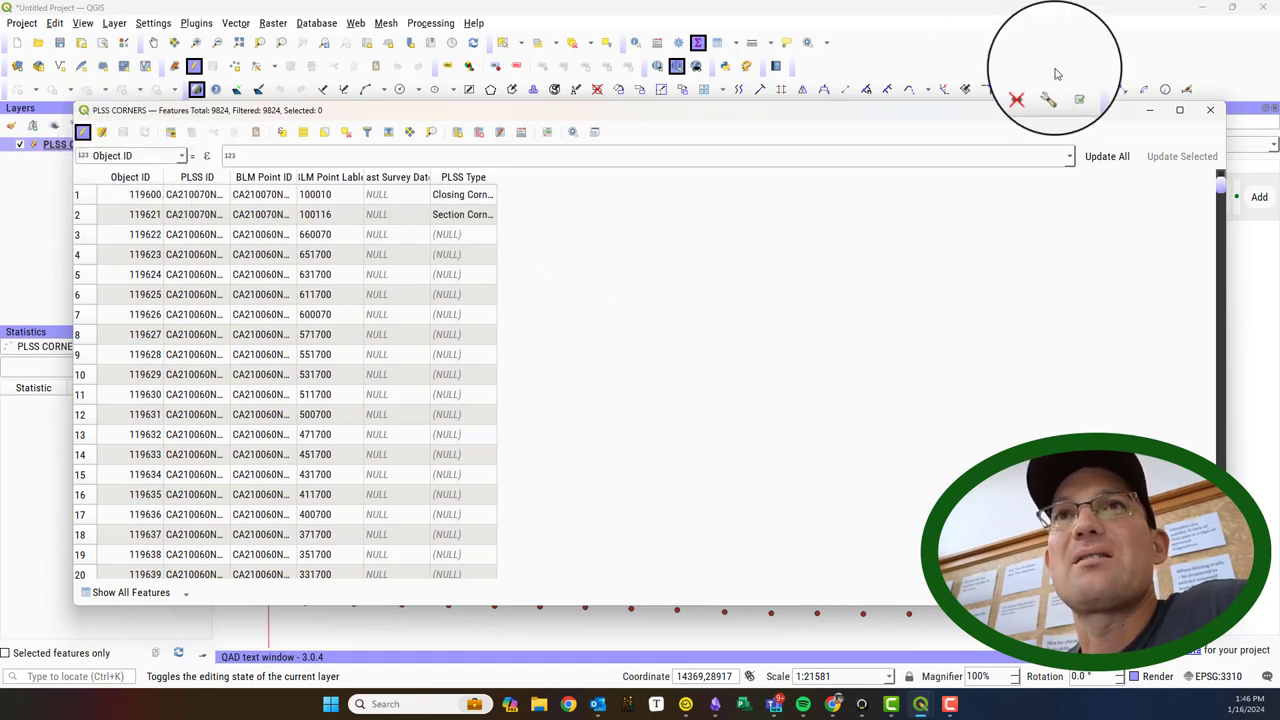
pyautogui.click(1210, 109)
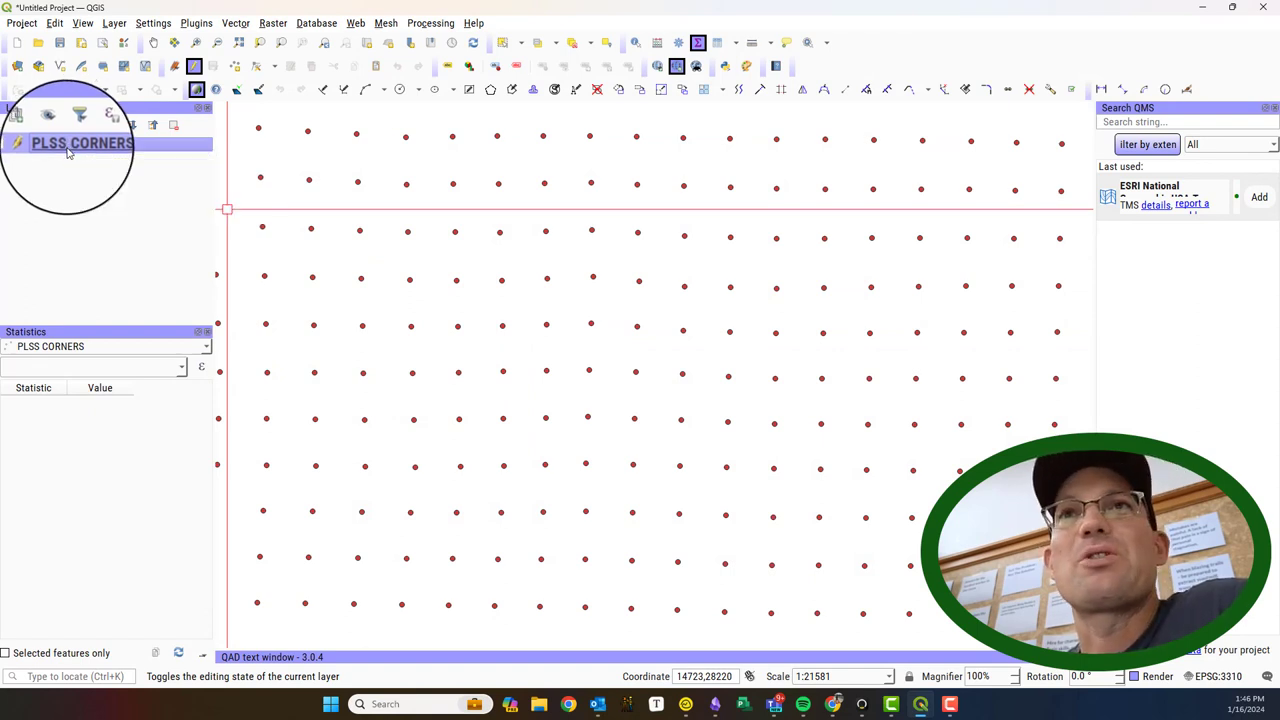
# Step: Add an RH Status string field of length 50 in the layer's Fields list
pyautogui.rightClick(82, 143)
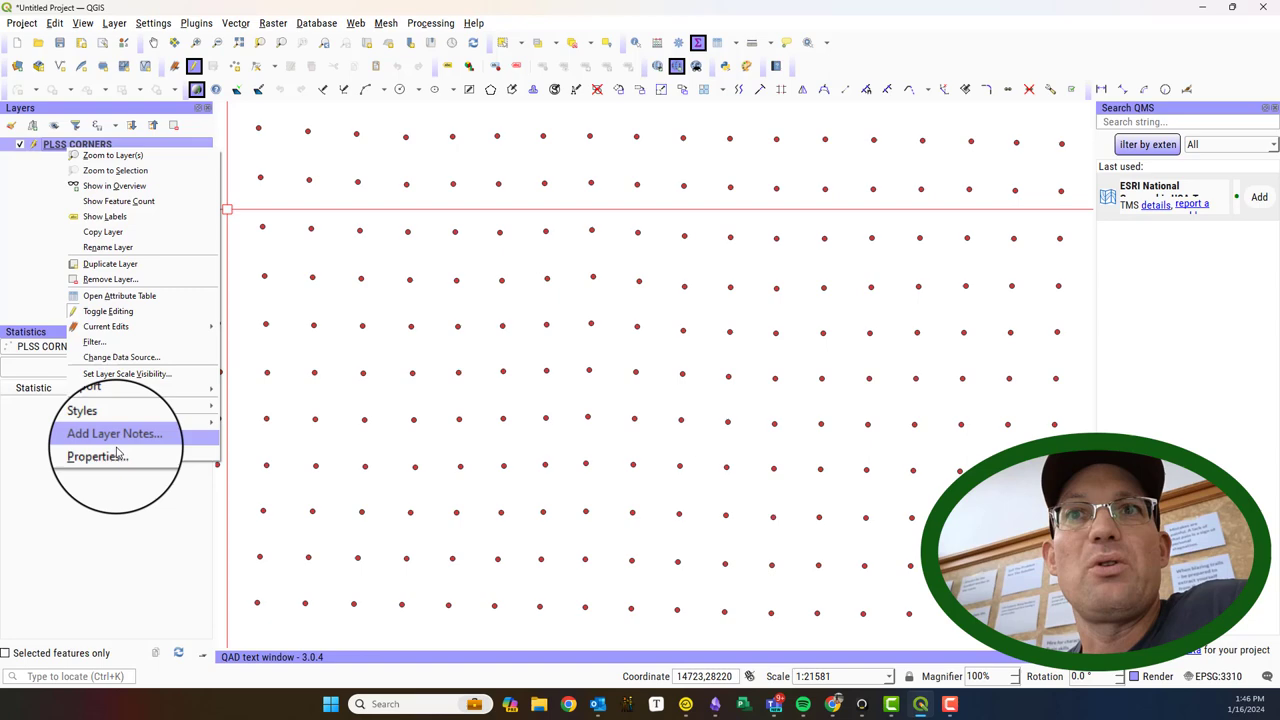
pyautogui.click(96, 456)
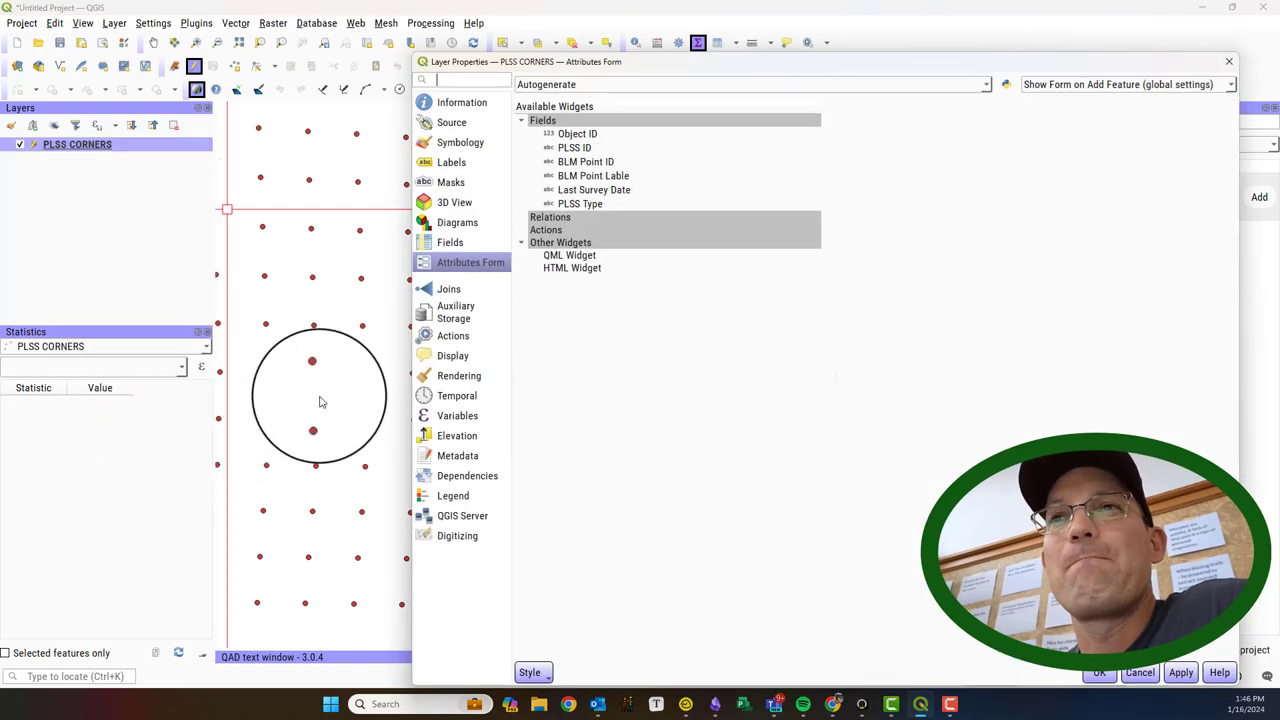
pyautogui.click(450, 242)
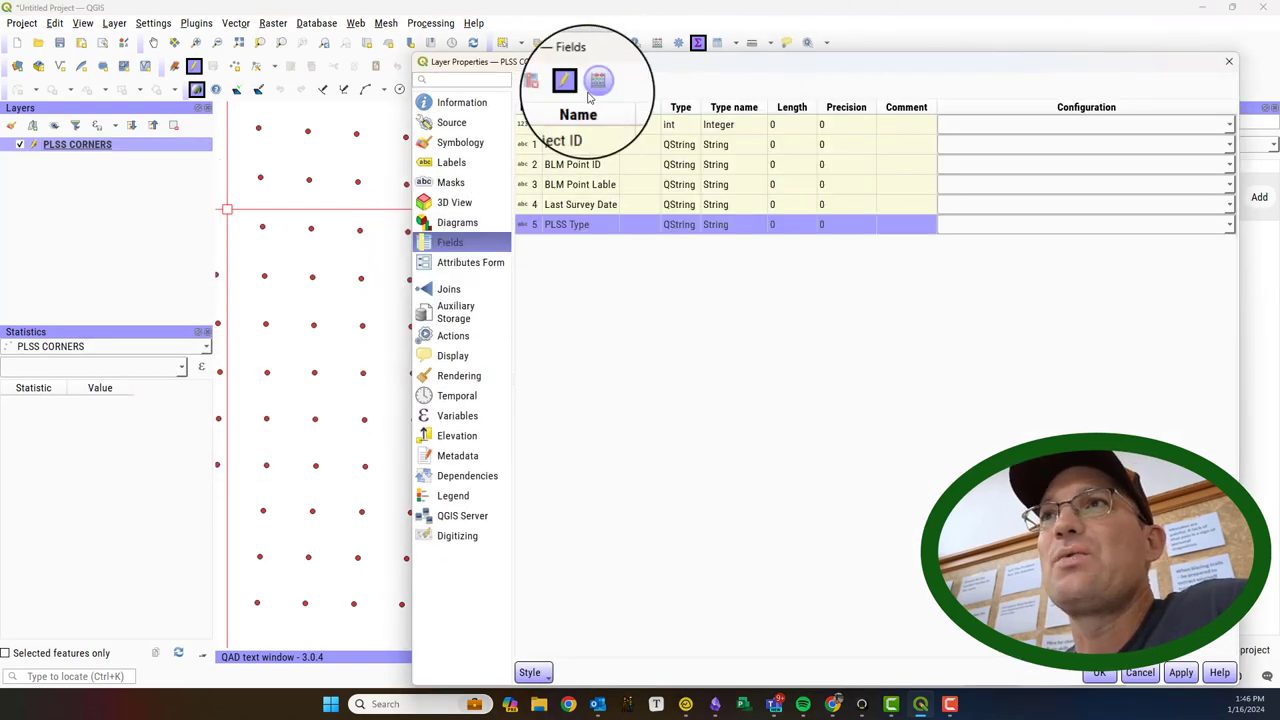
pyautogui.click(597, 81)
pyautogui.write('r')
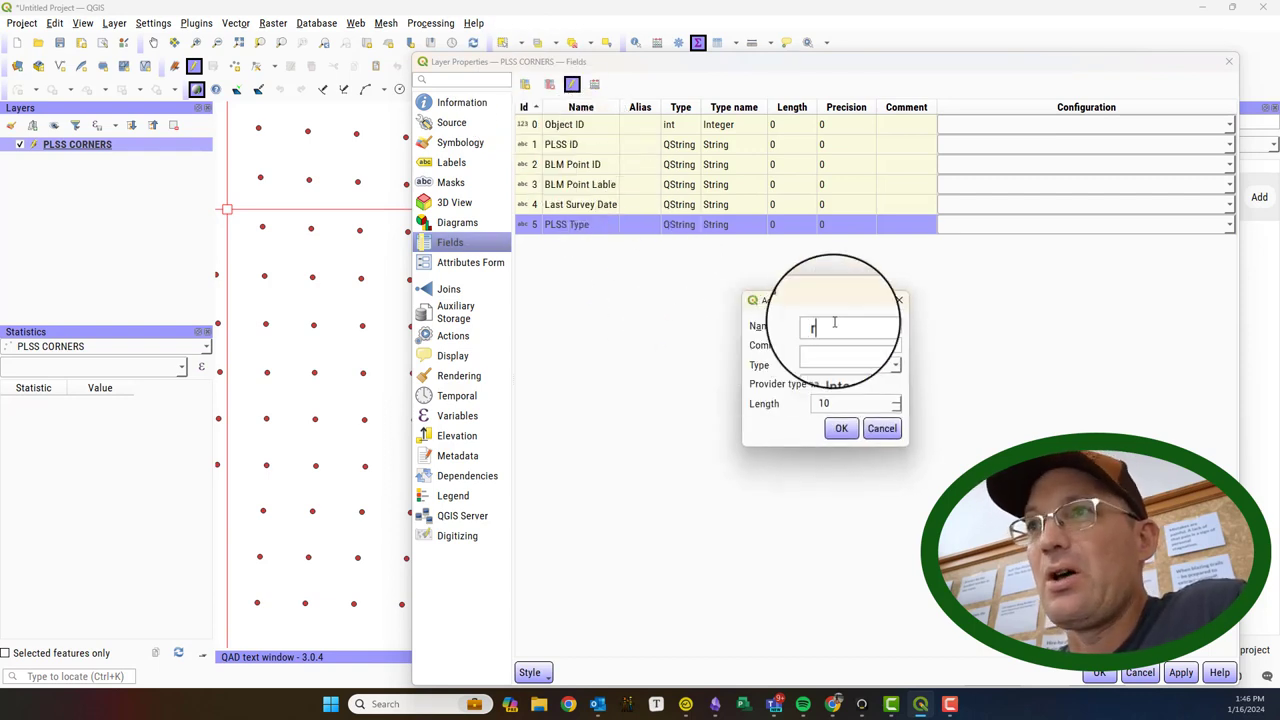
pyautogui.write('RH ST')
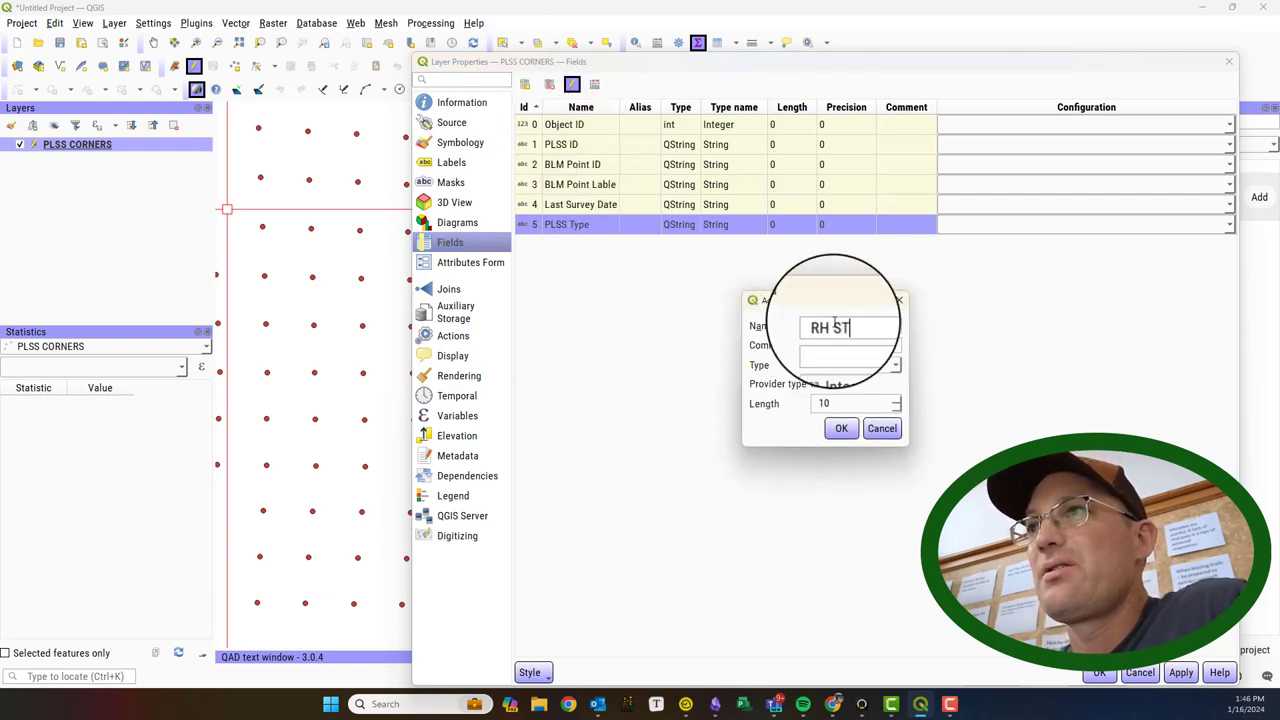
pyautogui.write('ATU')
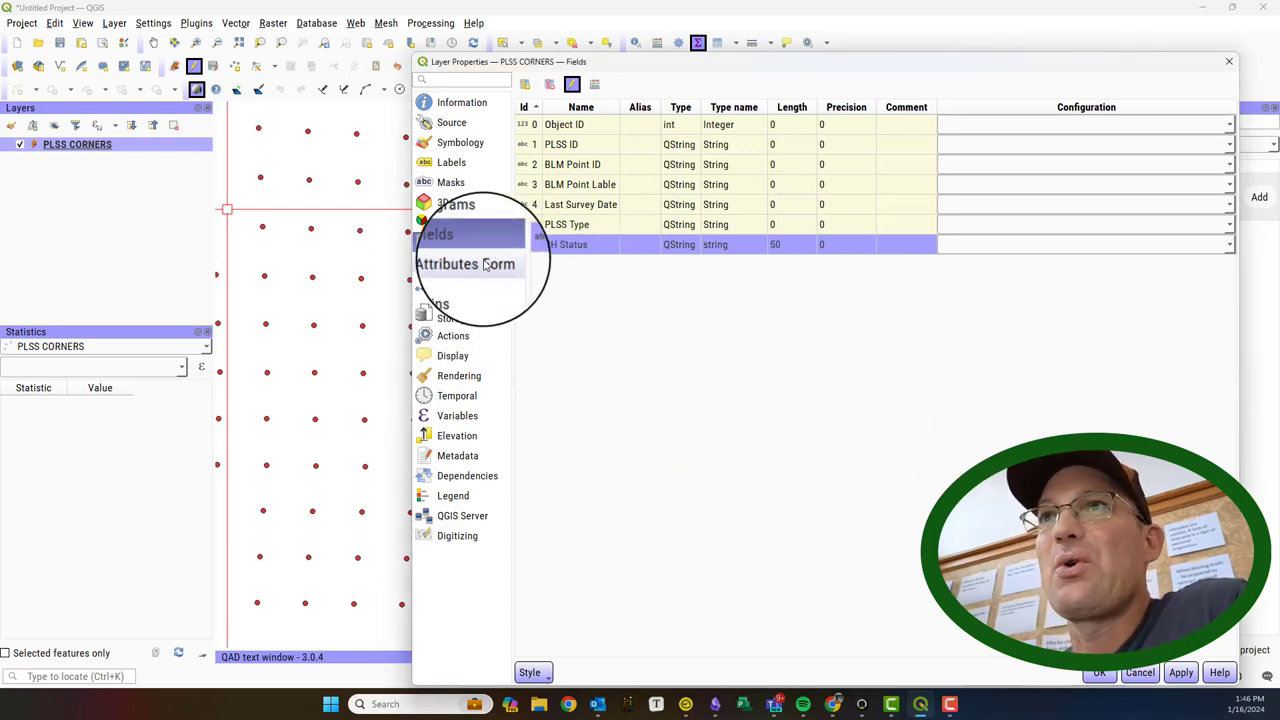
pyautogui.click(470, 262)
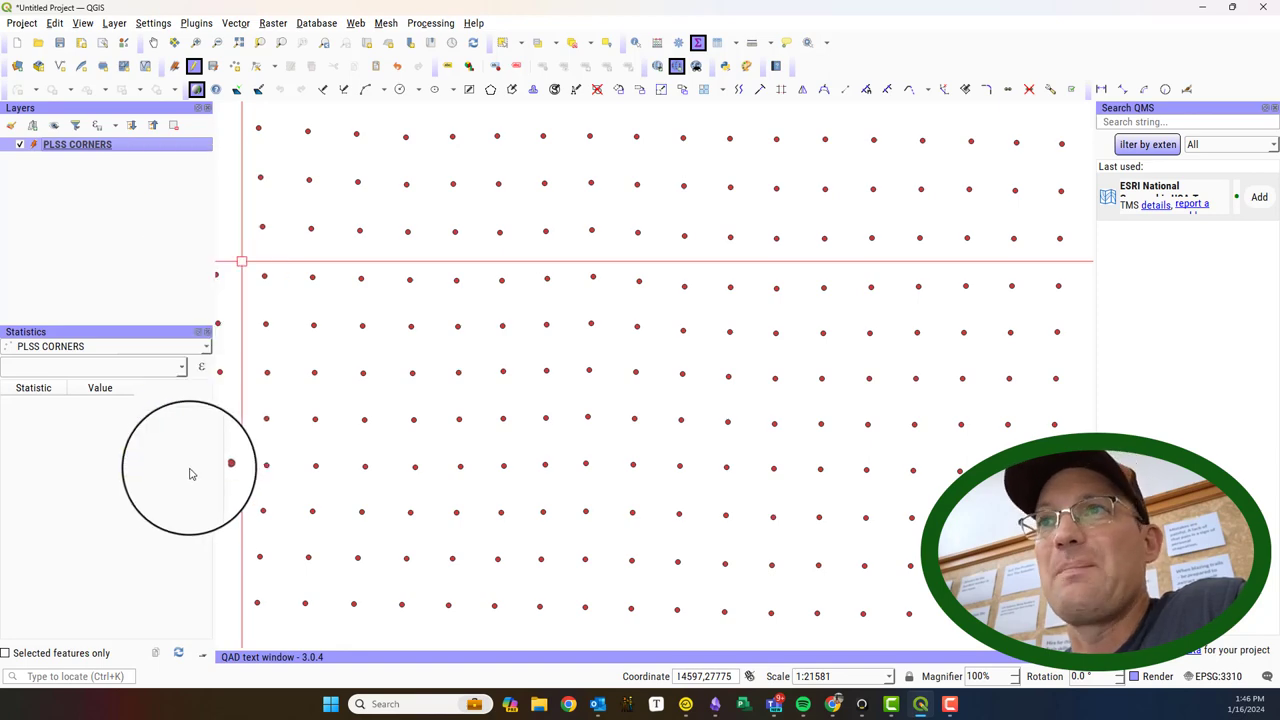
# Step: Set RH Status to a Value Map widget with values including Not Searched
pyautogui.click(470, 260)
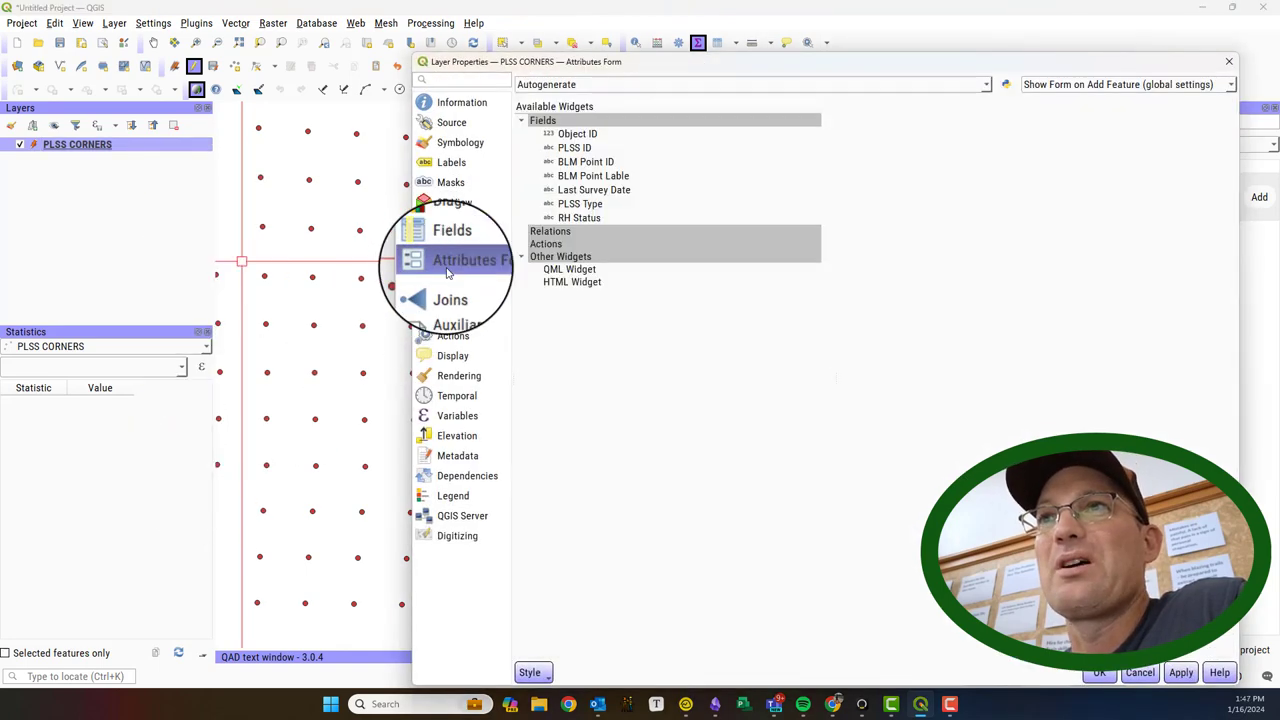
pyautogui.click(579, 217)
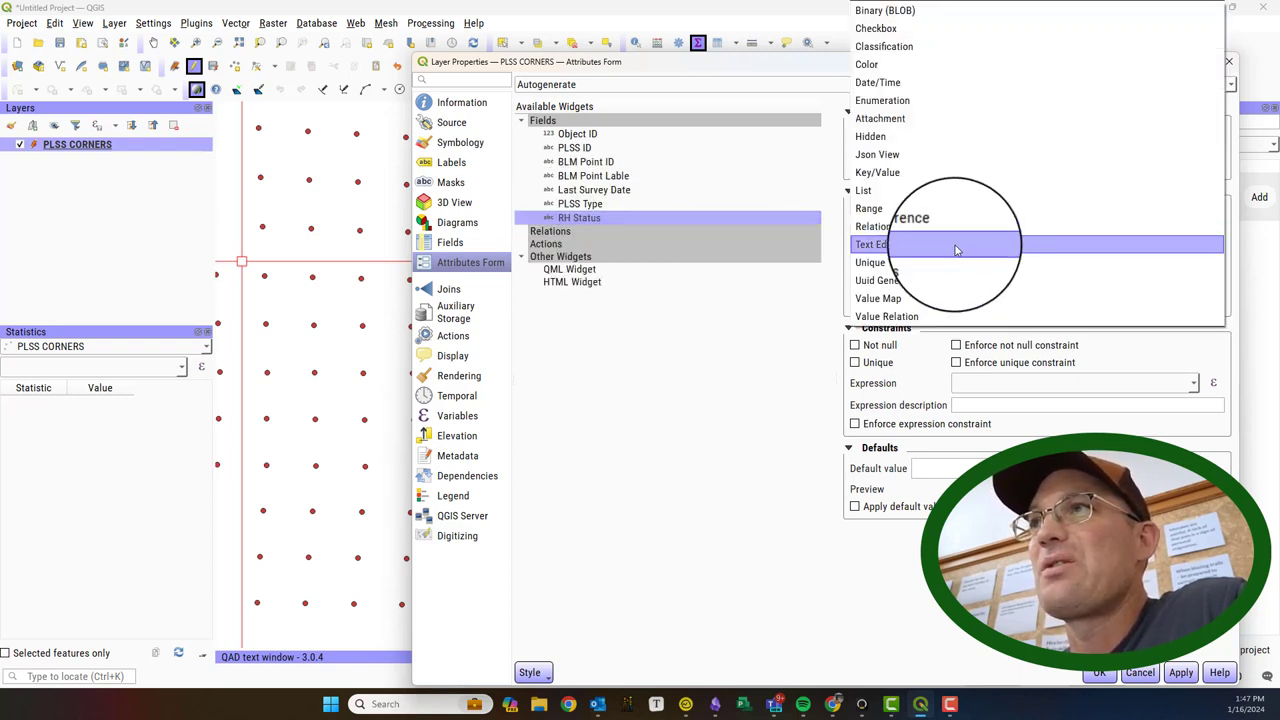
pyautogui.click(878, 298)
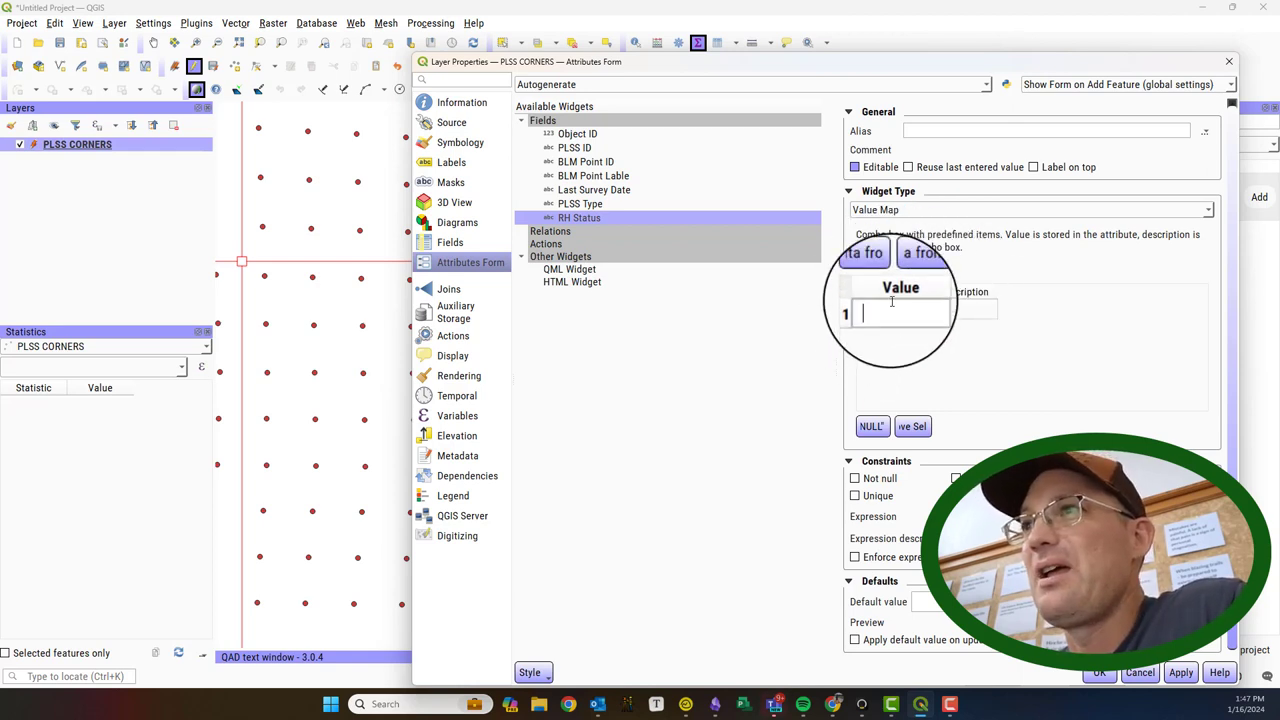
pyautogui.write('Not Searched')
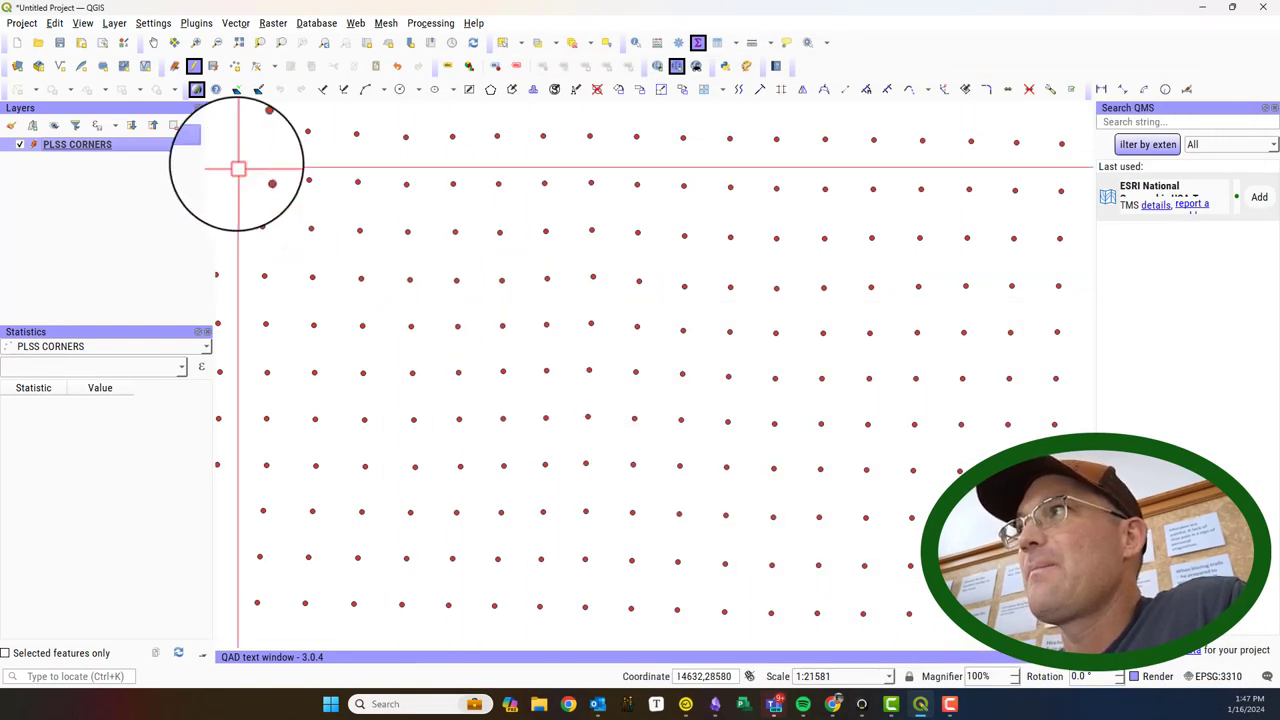
pyautogui.rightClick(77, 144)
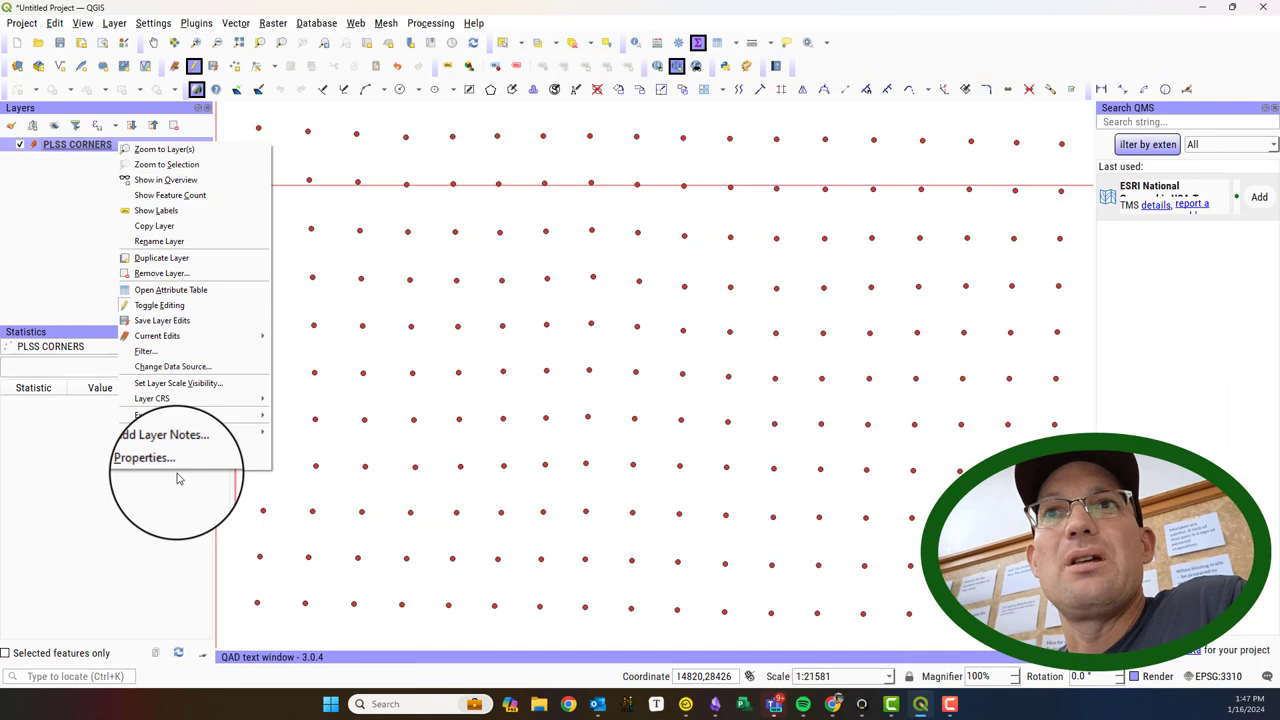
pyautogui.click(144, 457)
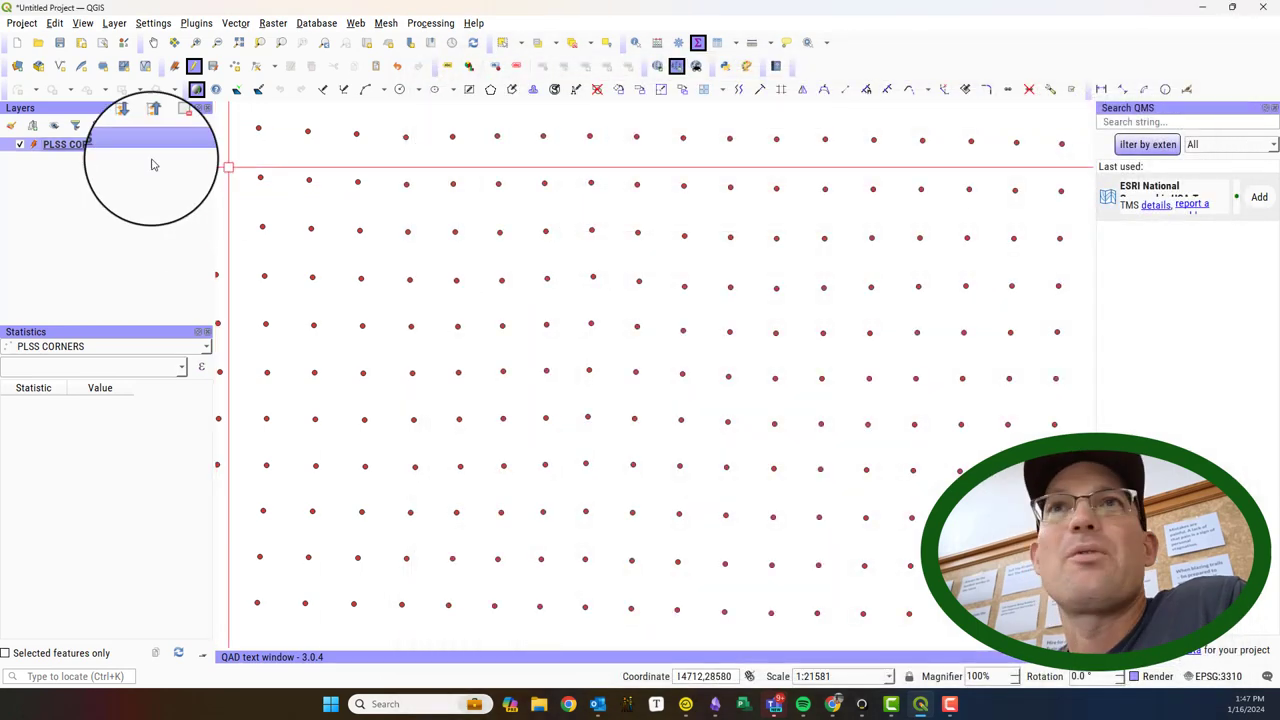
pyautogui.rightClick(77, 144)
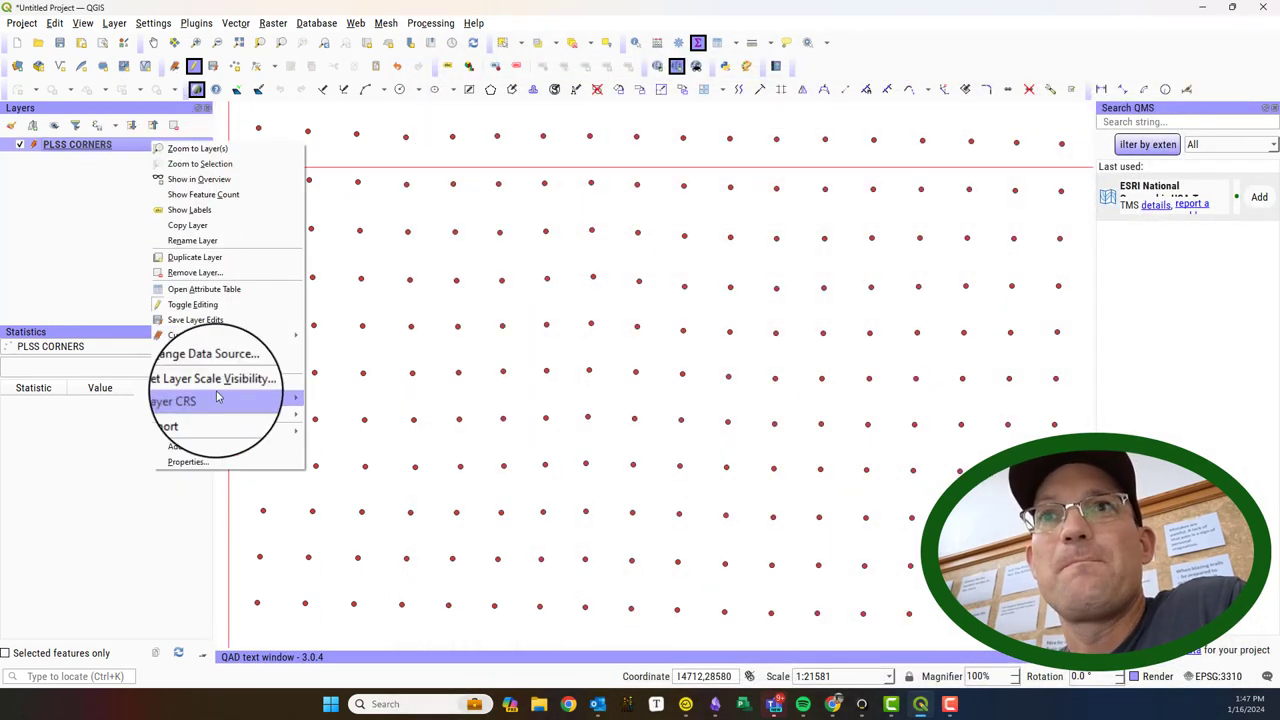
pyautogui.click(204, 289)
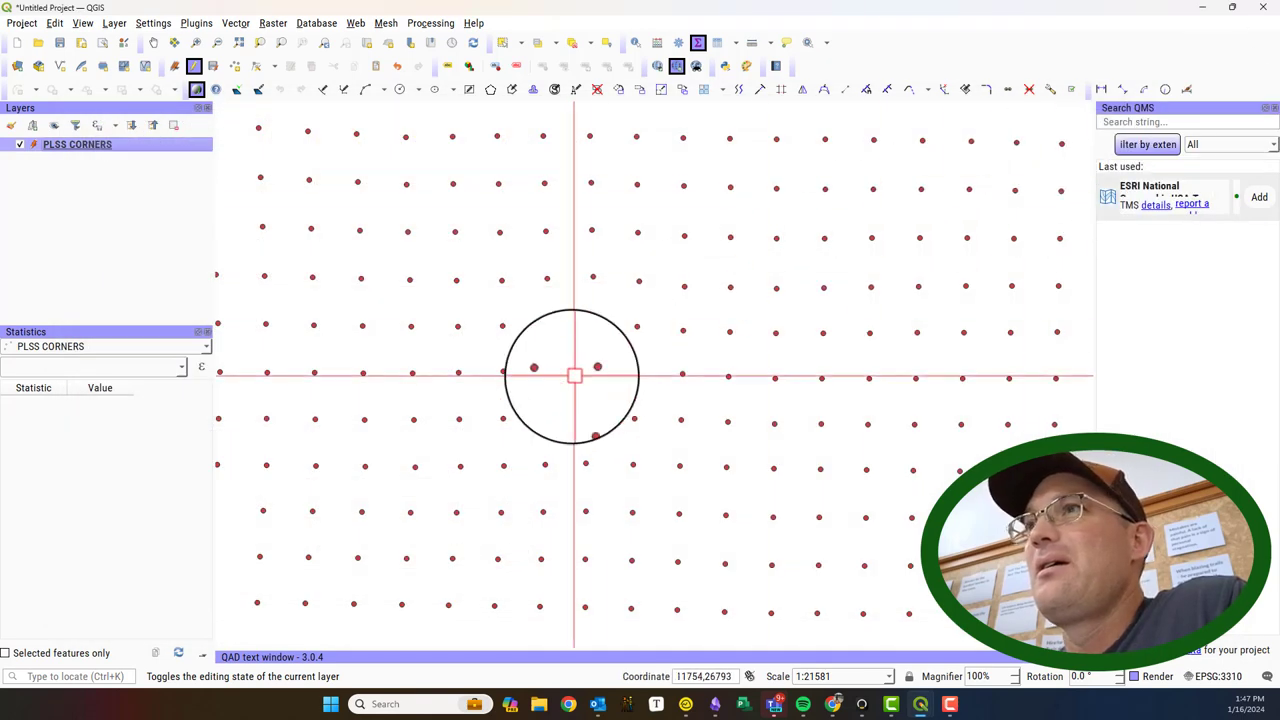
# Step: Toggle editing off for PLSS CORNERS, saving its changes
pyautogui.rightClick(77, 144)
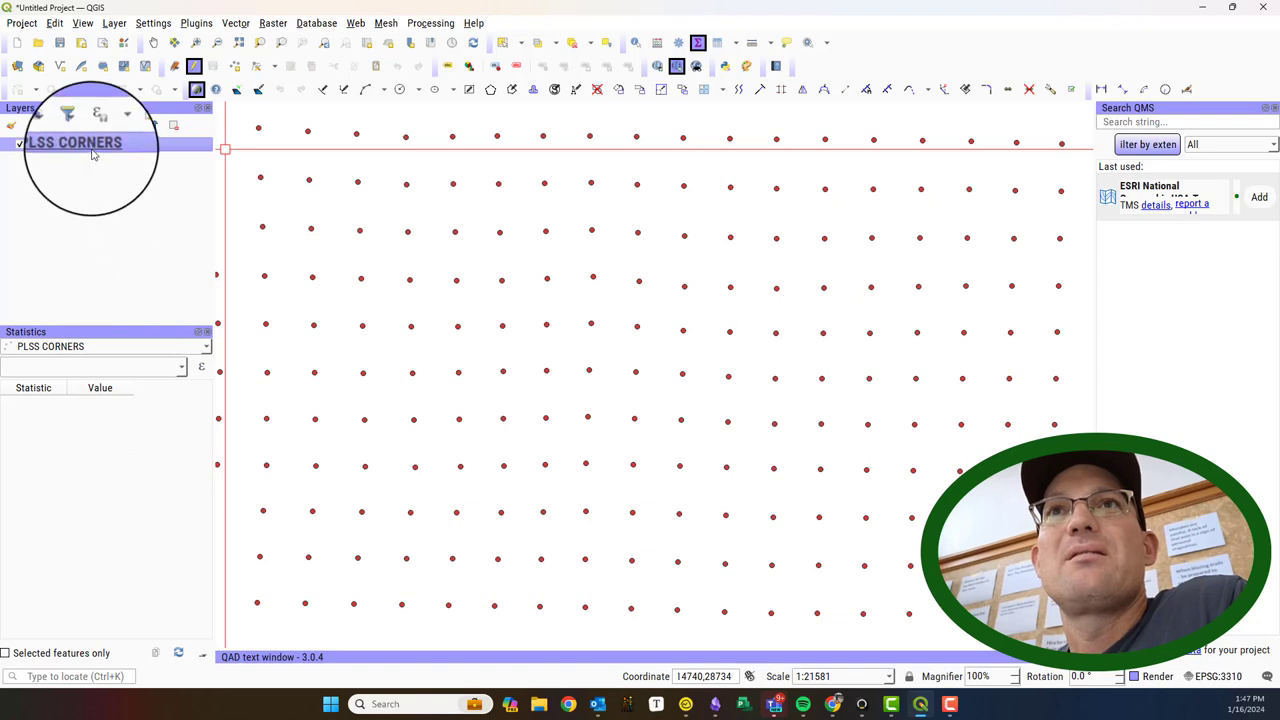
pyautogui.rightClick(77, 144)
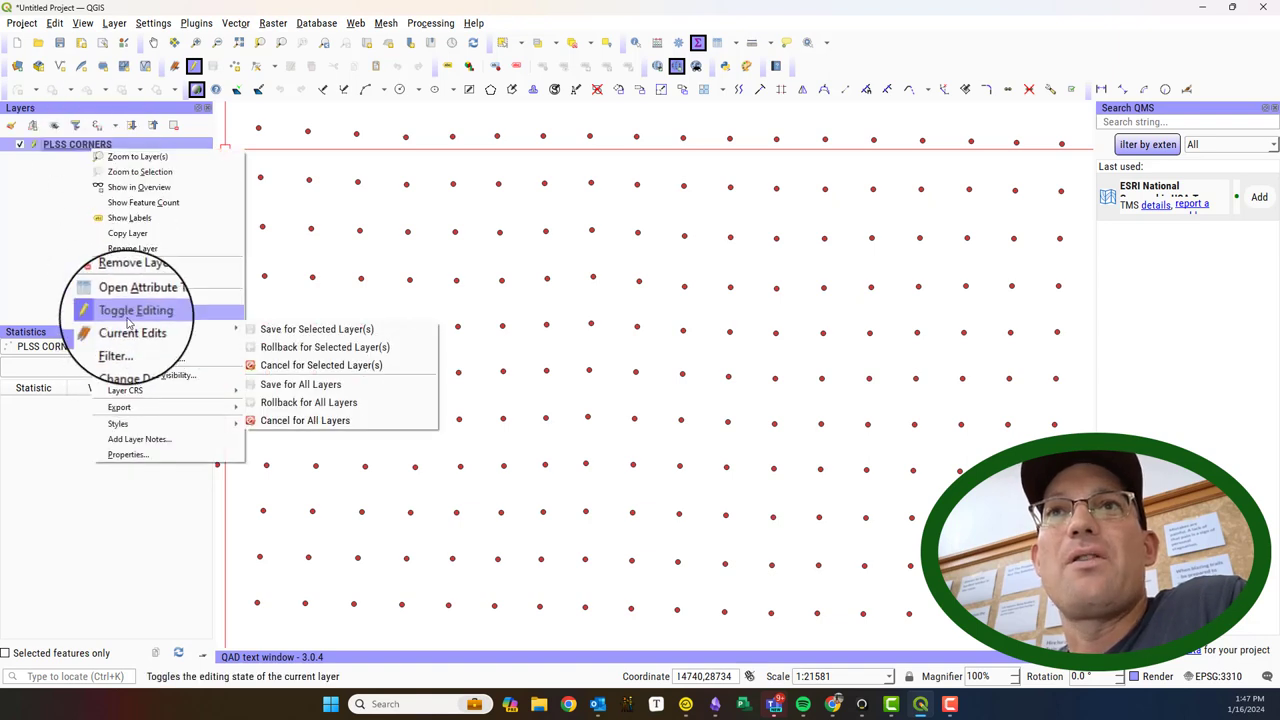
pyautogui.click(136, 310)
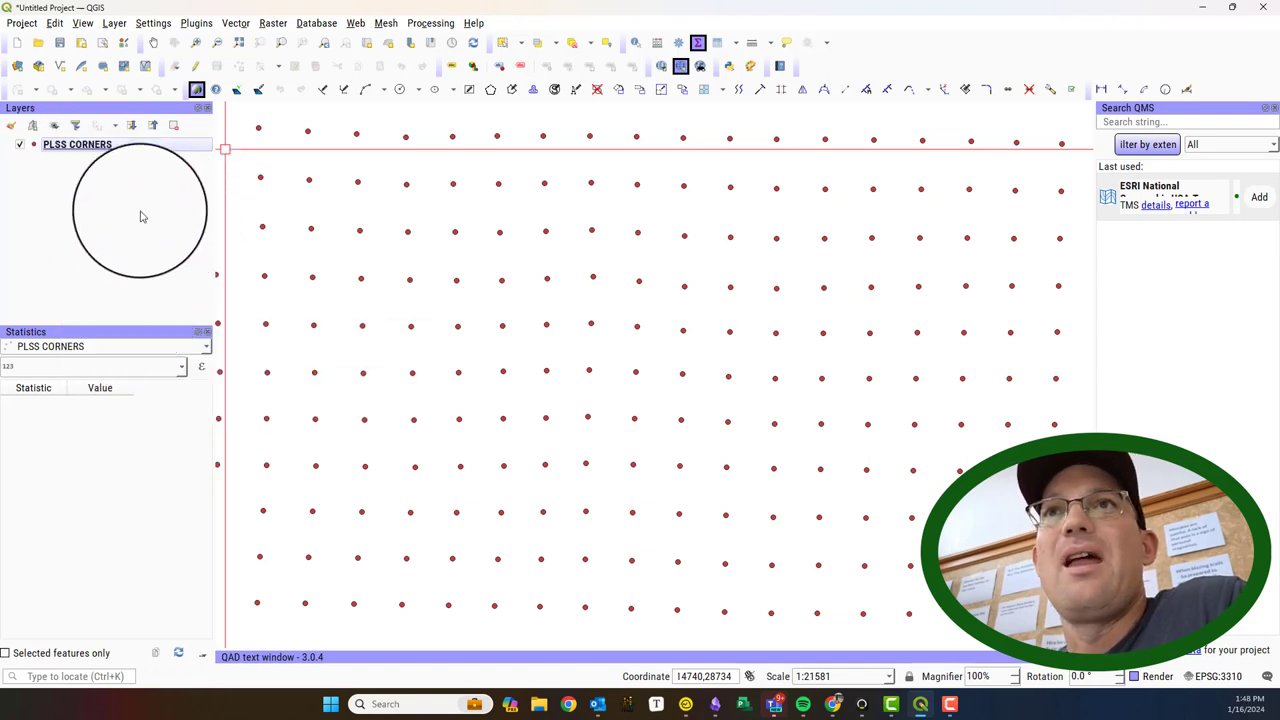